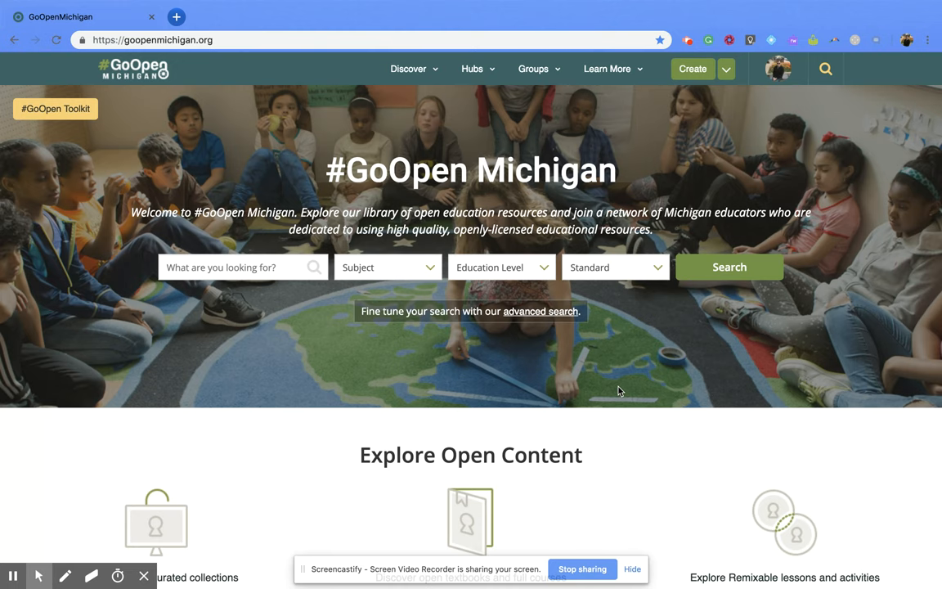
mouse_move(536, 320)
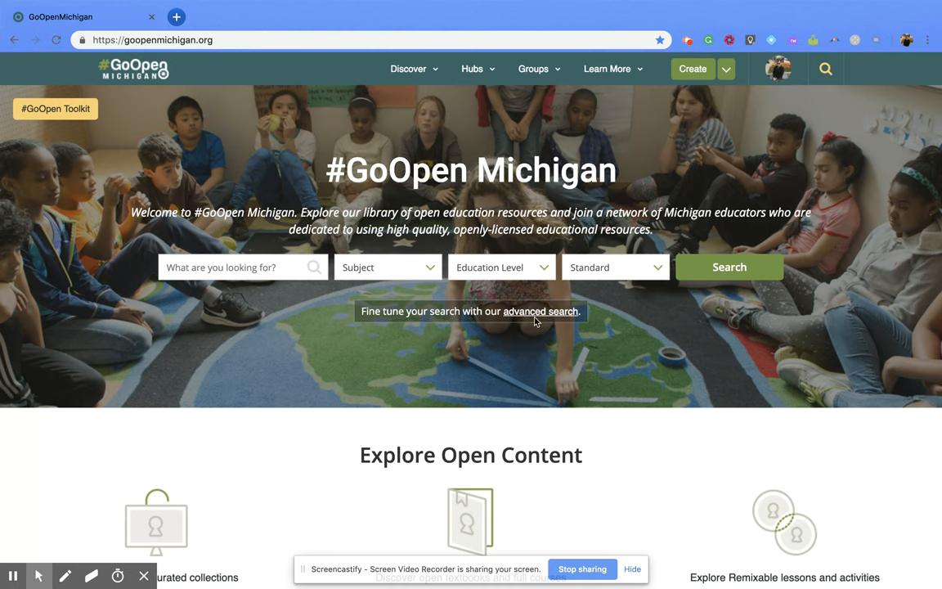
Follow the advanced search link below the homepage search bar.
click(539, 311)
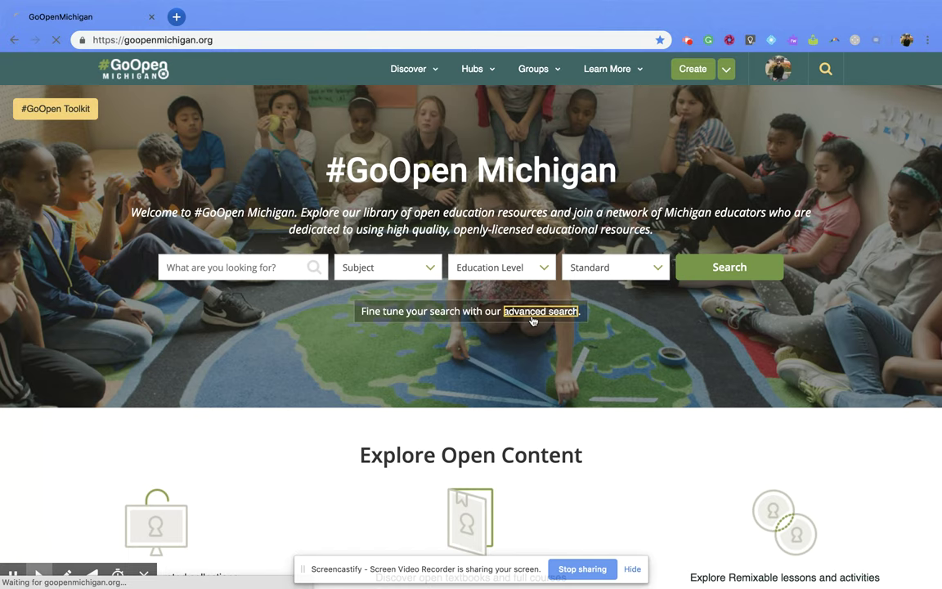
Load the Advanced Search page with keyword, subject, grade and additional criteria filters.
click(539, 310)
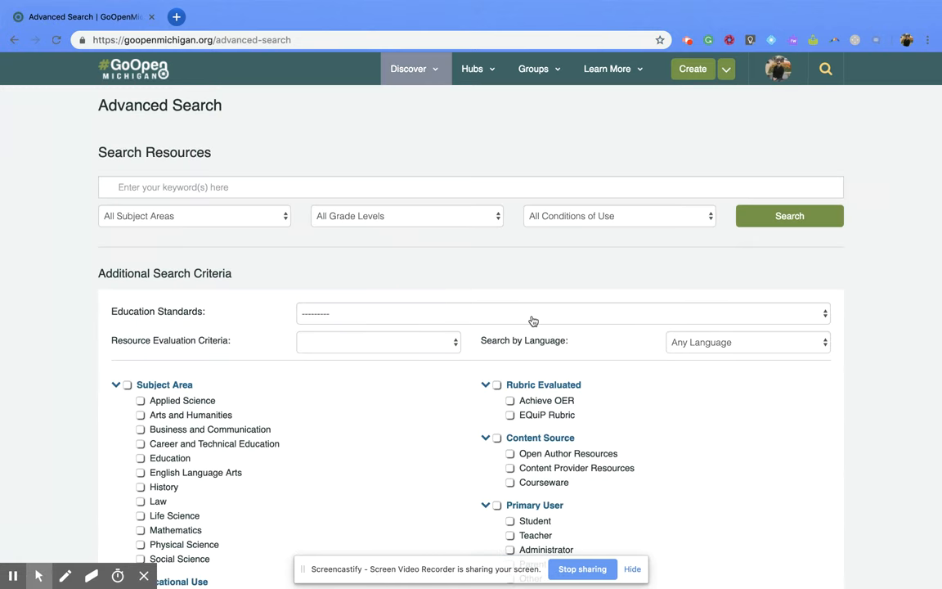
mouse_move(183, 285)
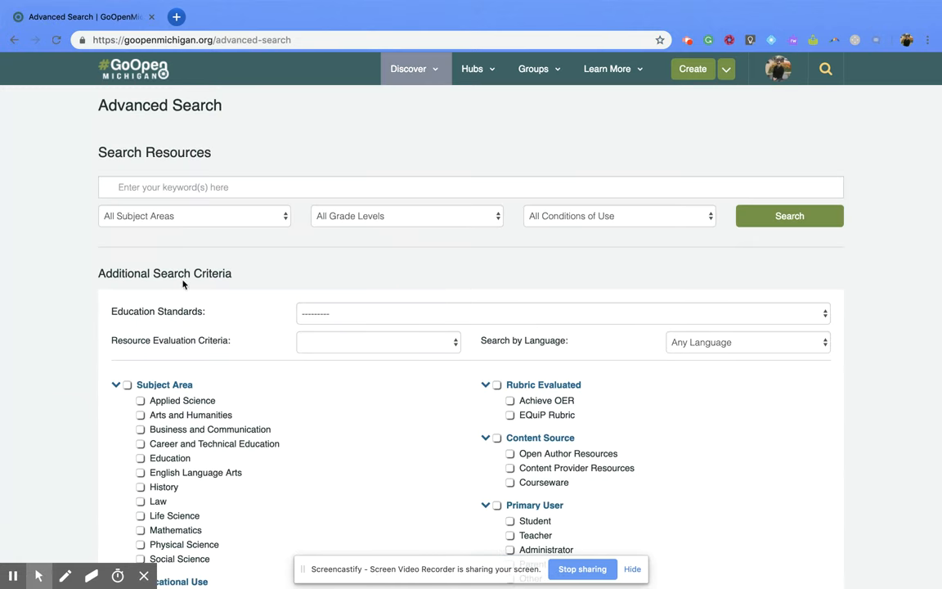
mouse_move(219, 291)
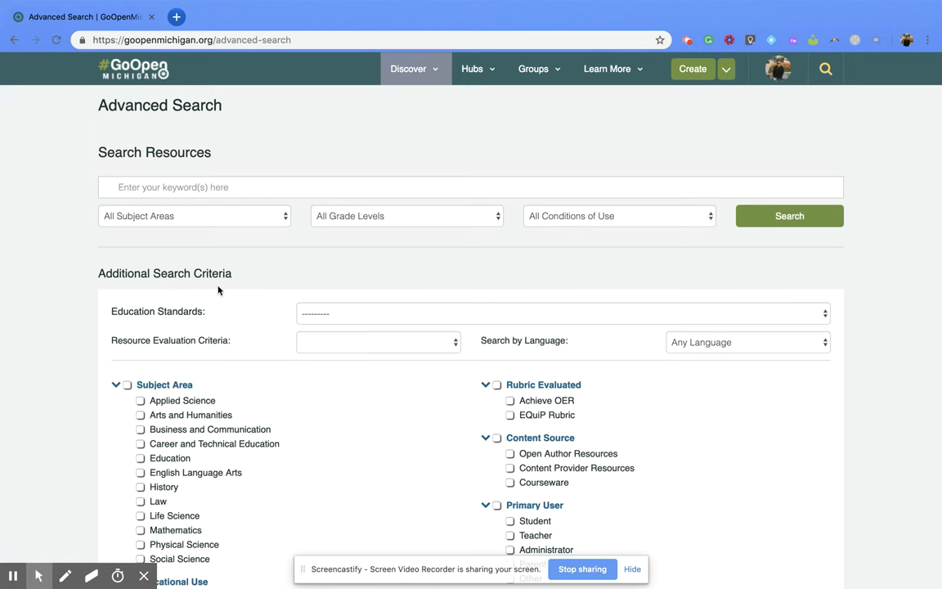
mouse_move(213, 319)
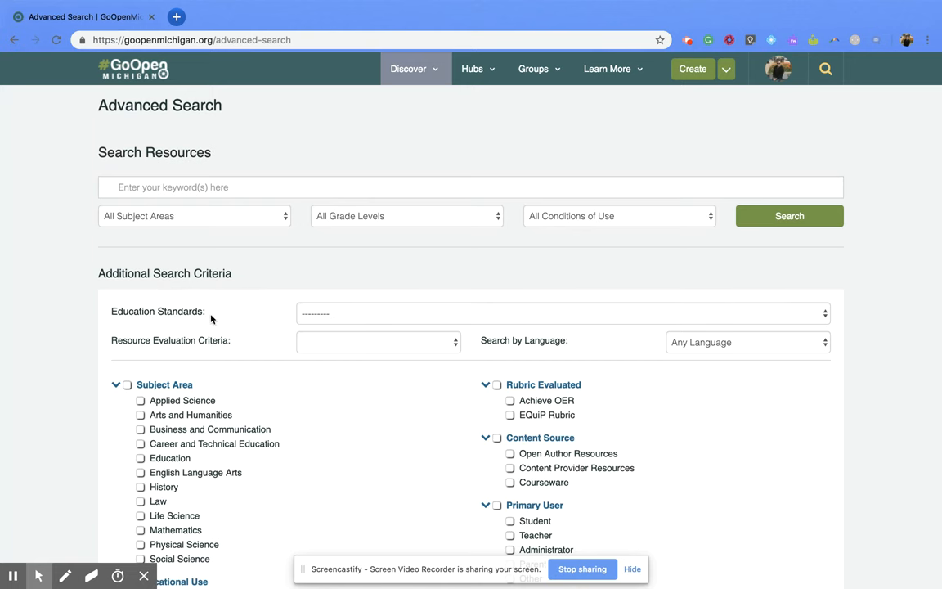
mouse_move(242, 317)
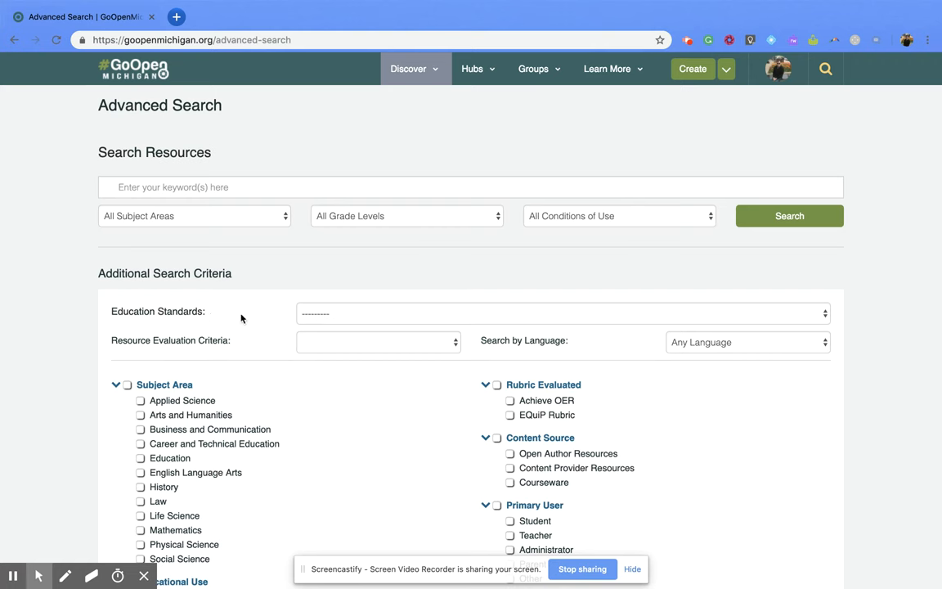
mouse_move(346, 314)
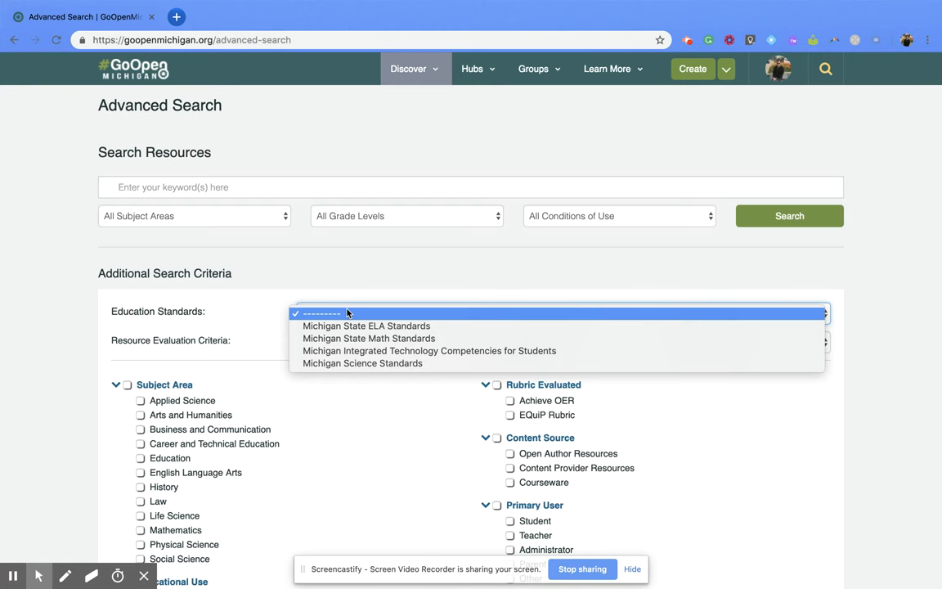
mouse_move(369, 337)
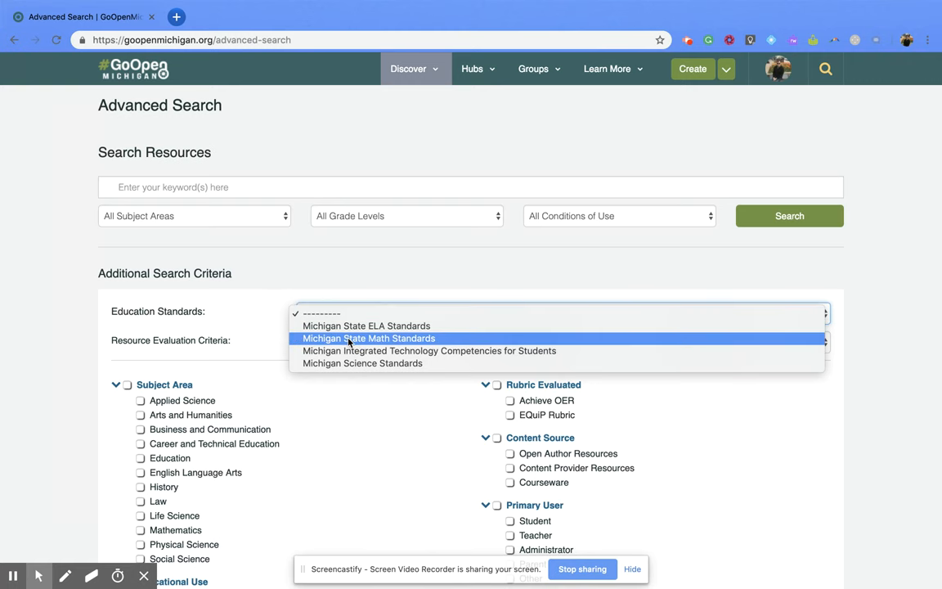
Set standards to Michigan State Math Standards, Grade 5, Number and Operations in Base Ten, tag 5.NBT.A.3.
click(369, 336)
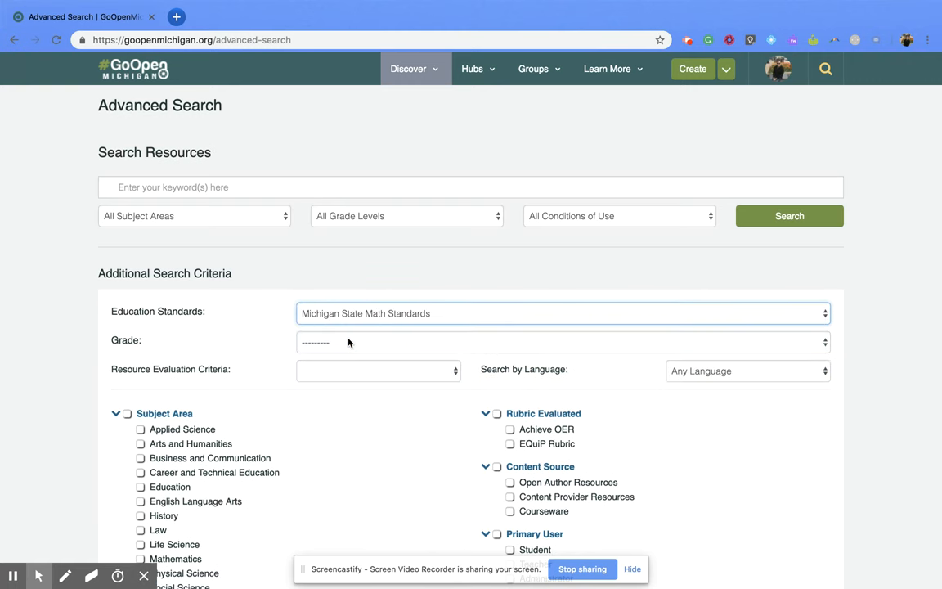
click(562, 341)
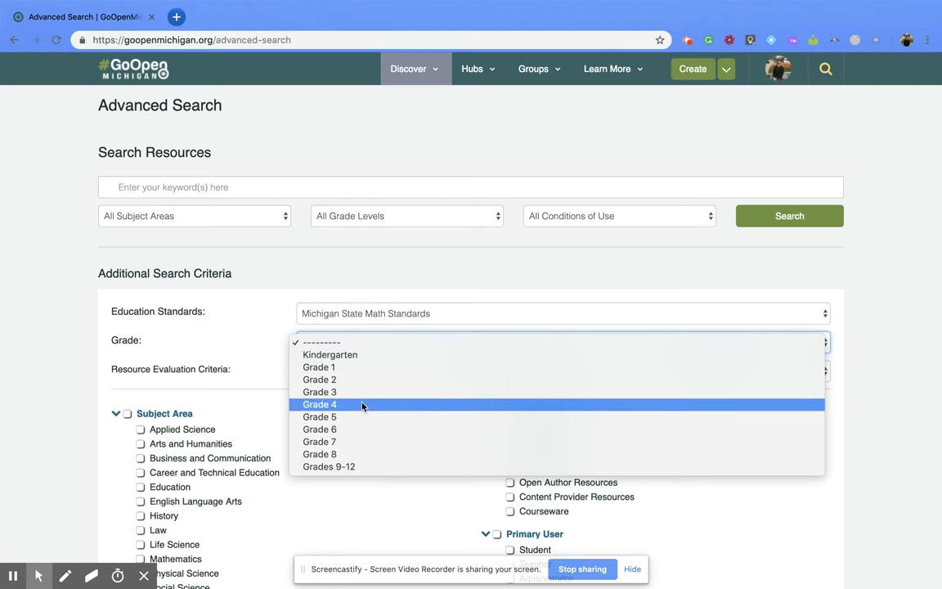
click(319, 417)
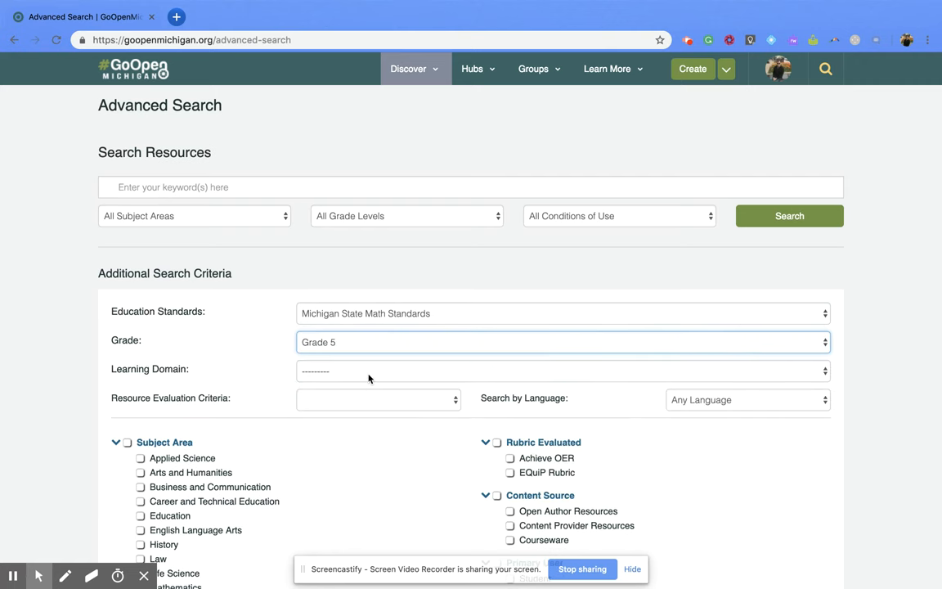
click(563, 369)
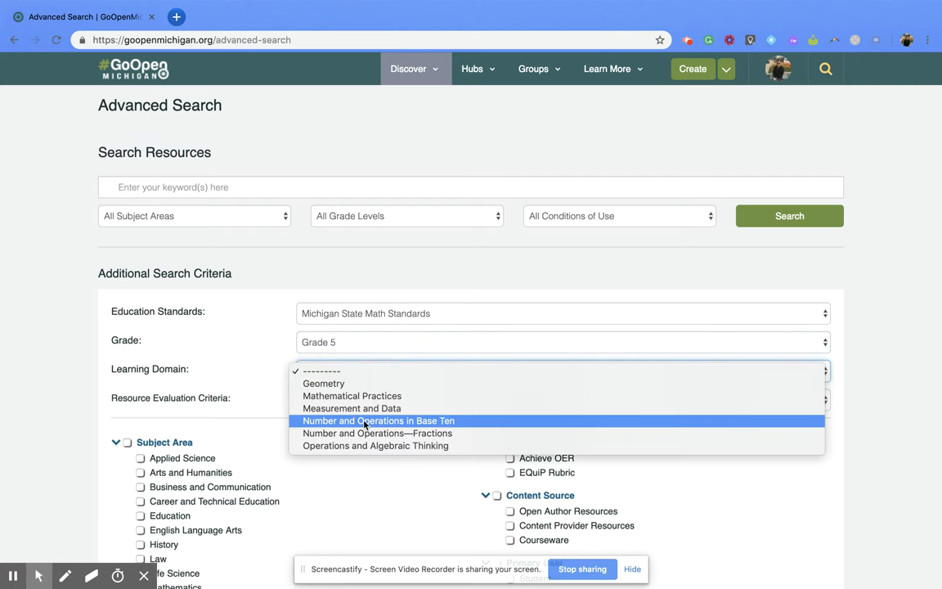
click(320, 369)
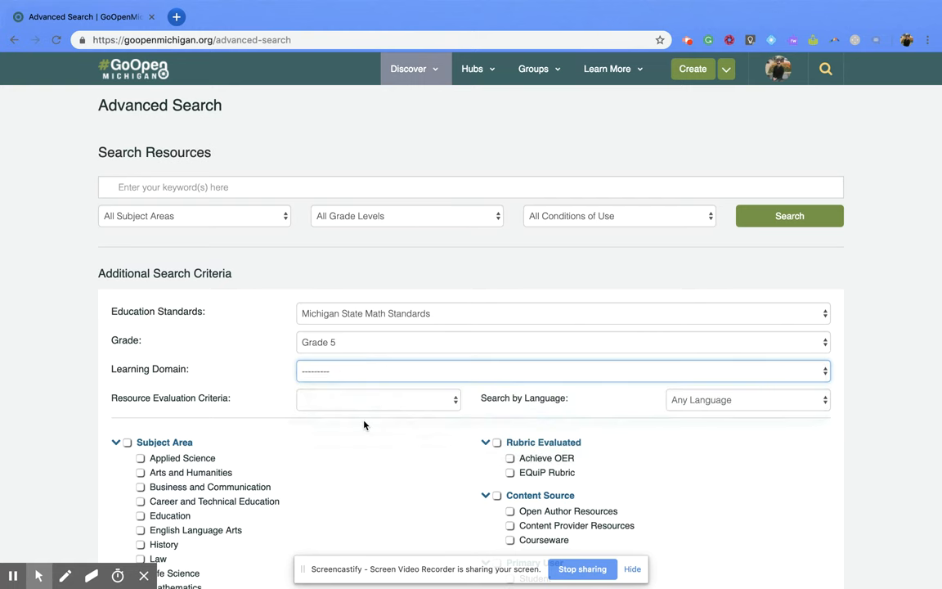
click(563, 370)
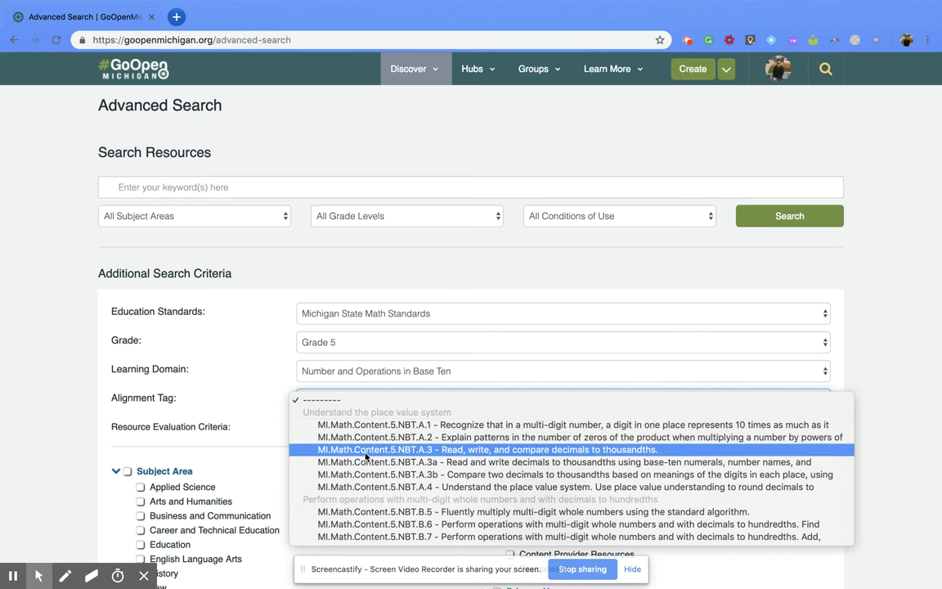
click(487, 448)
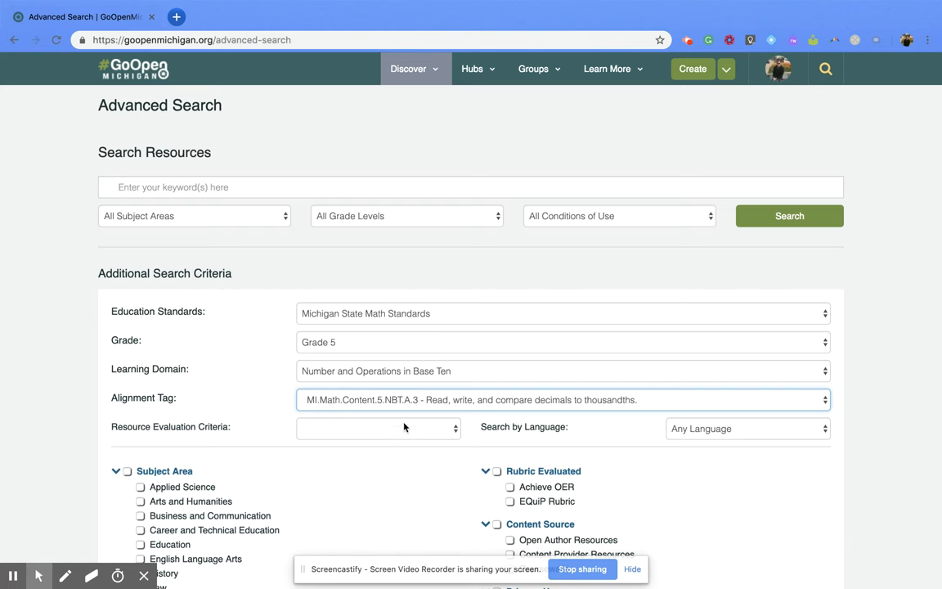
mouse_move(695, 269)
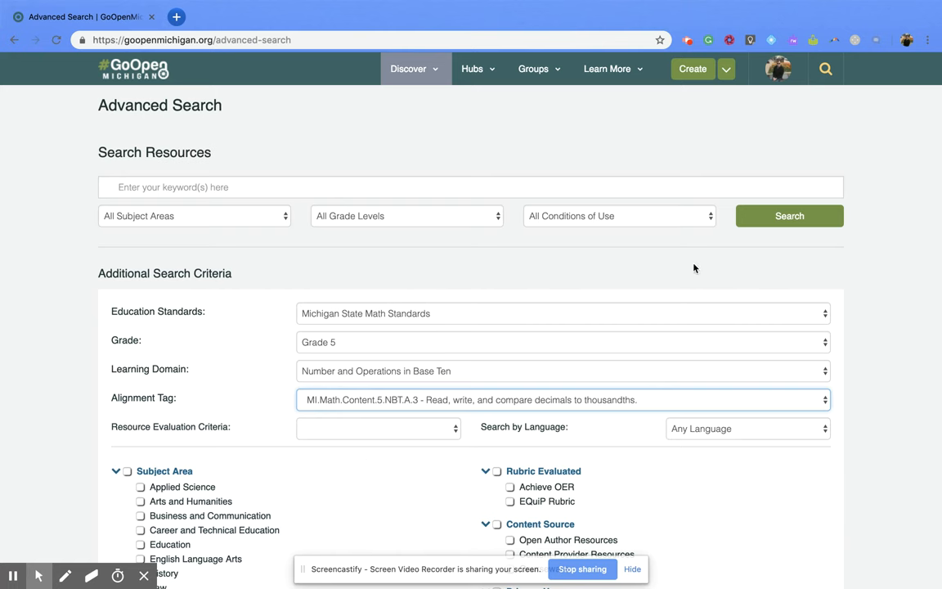
mouse_move(788, 216)
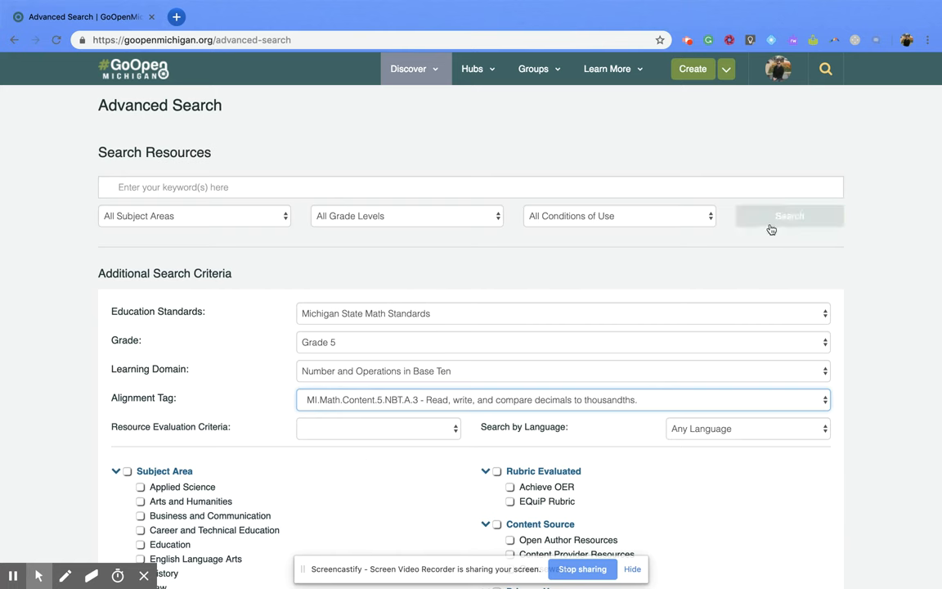
Run the search, returning 4 resources aligned to 5.NBT.A.3.
click(788, 216)
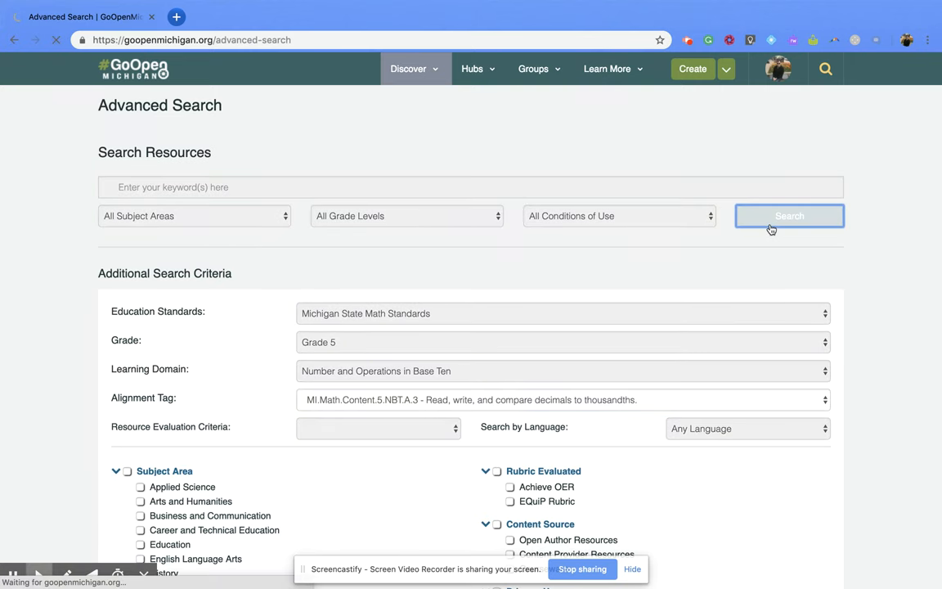
click(788, 216)
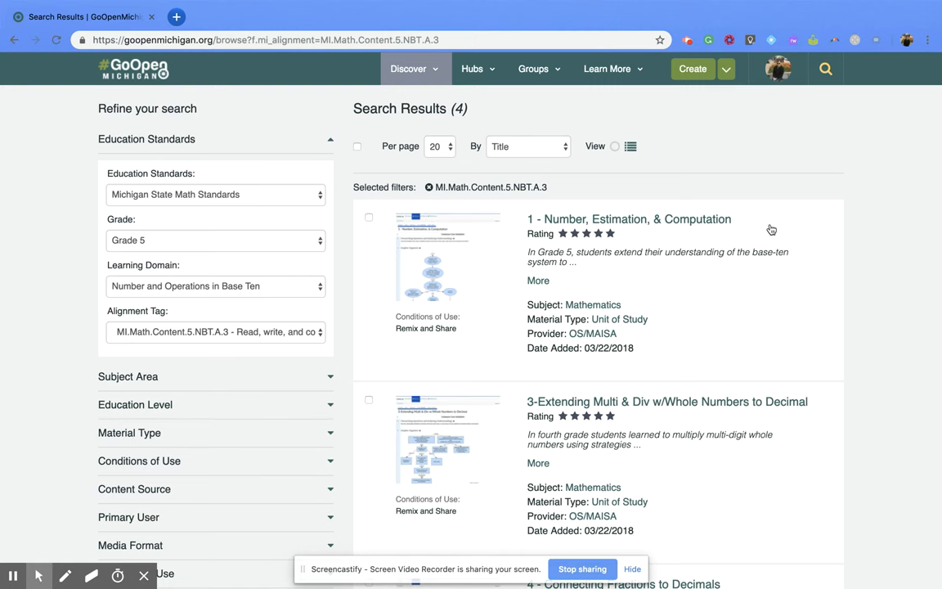
mouse_move(350, 329)
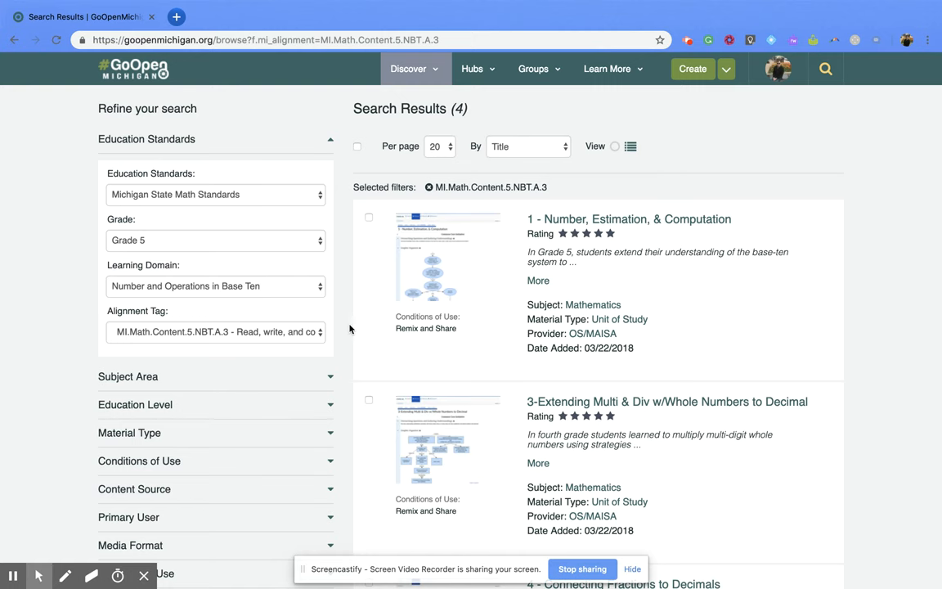
click(216, 331)
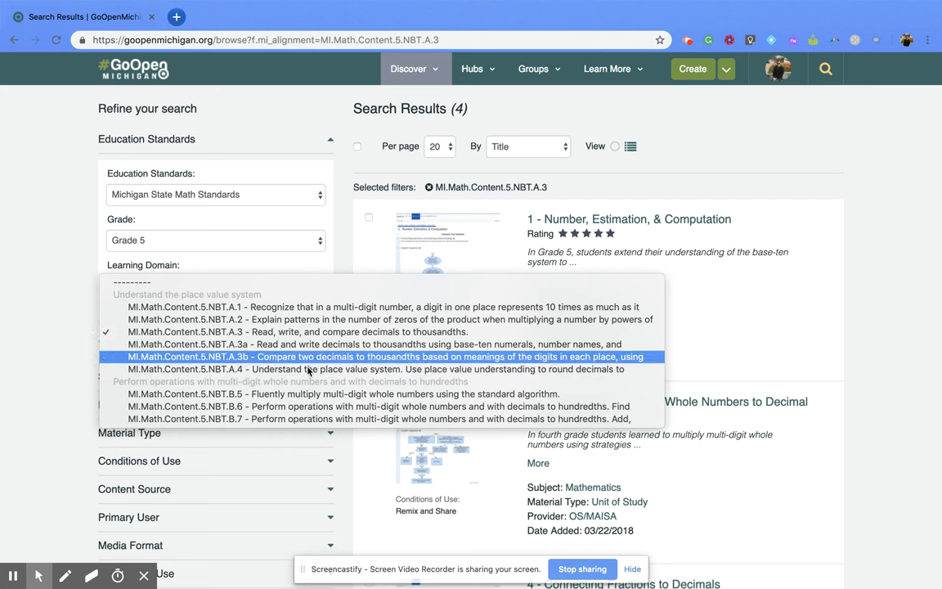
mouse_move(327, 344)
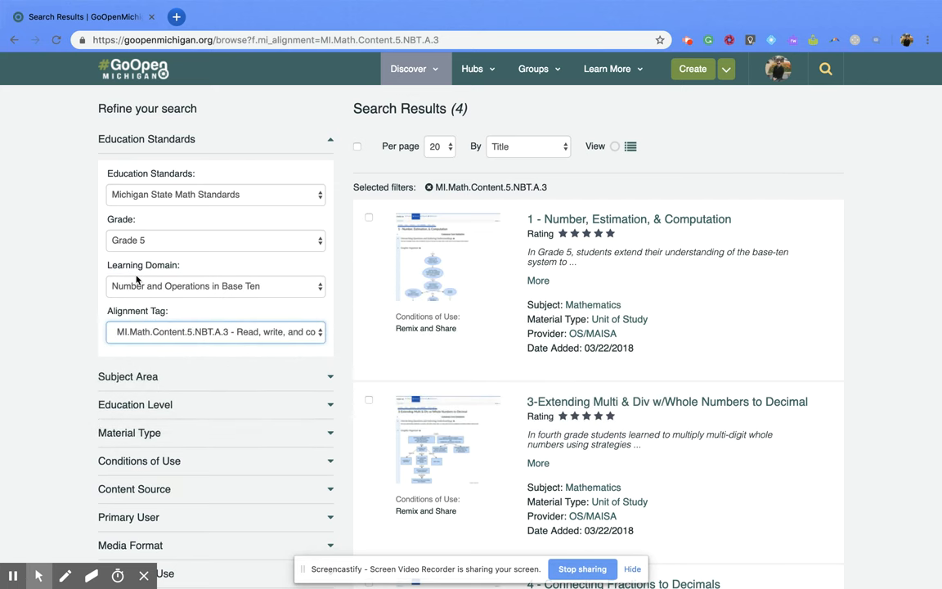
mouse_move(177, 293)
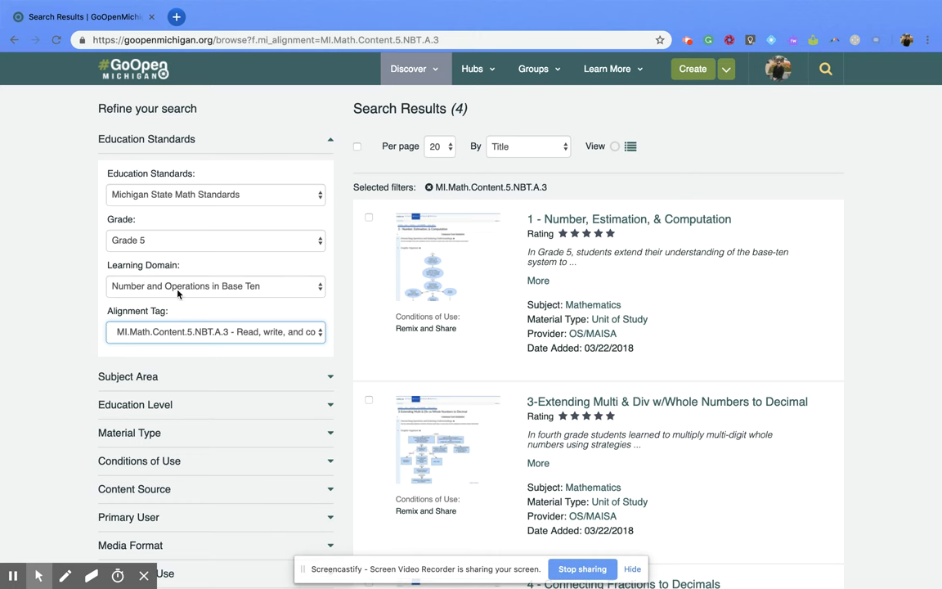
mouse_move(196, 196)
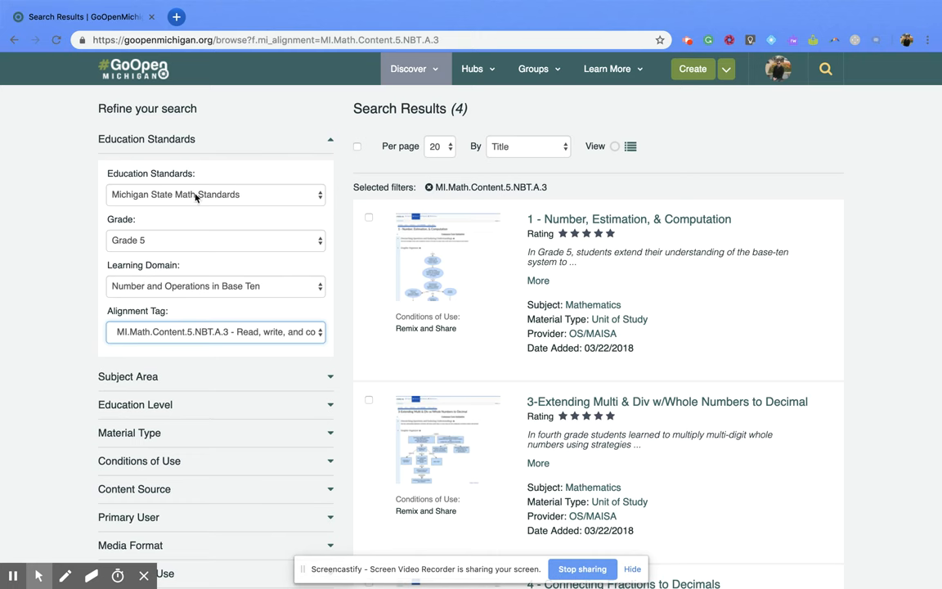